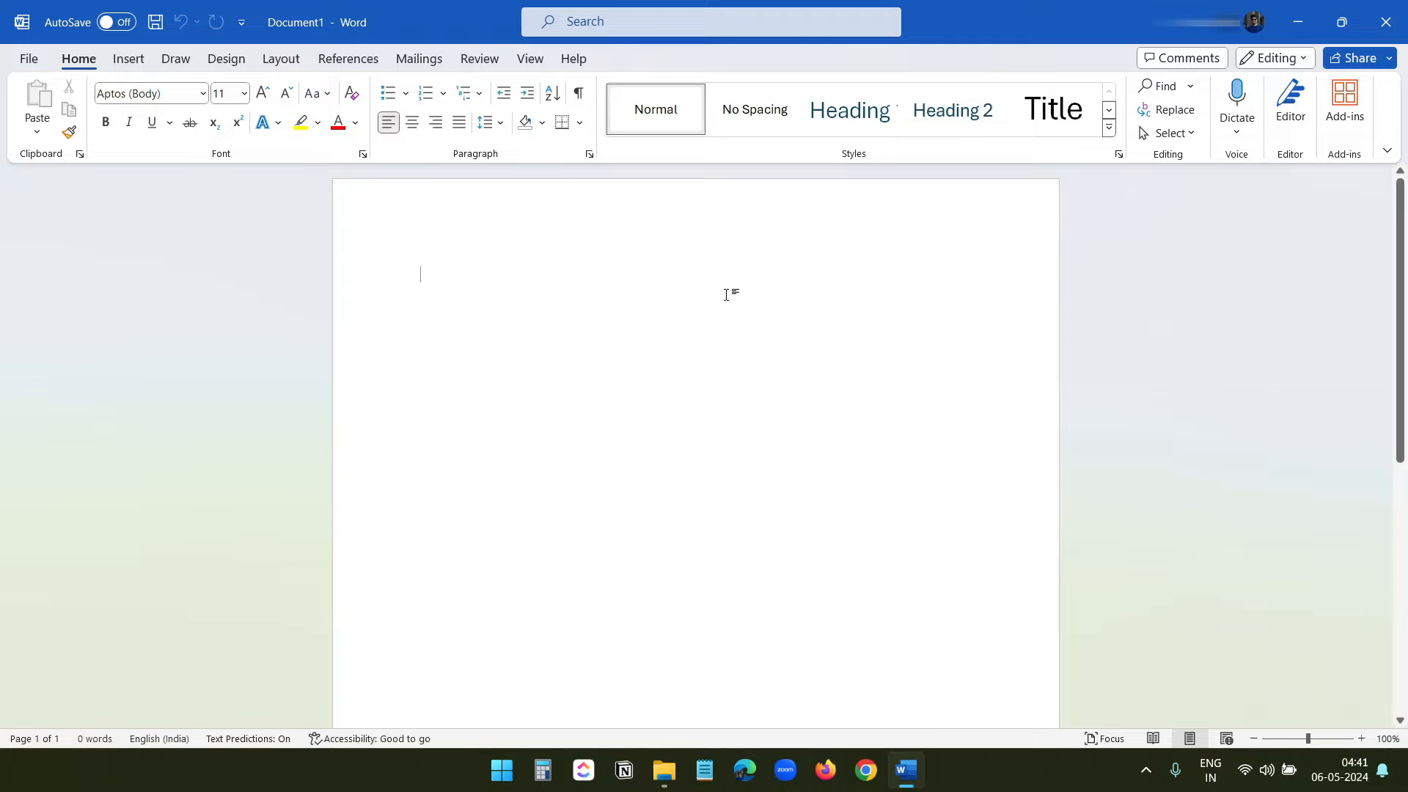
mouse_move(638, 278)
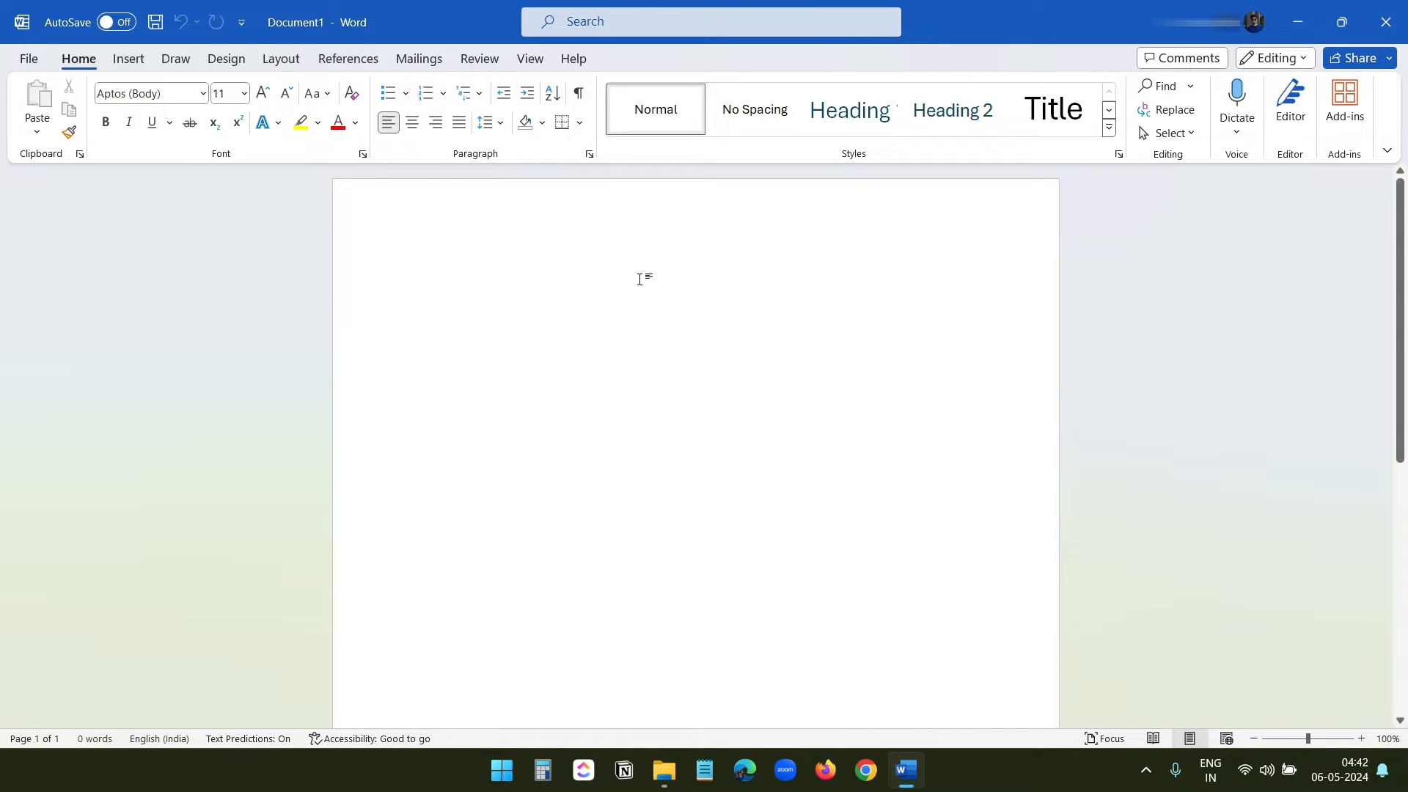
Switch to the Review ribbon to reach the Compare commands.
left_click(478, 59)
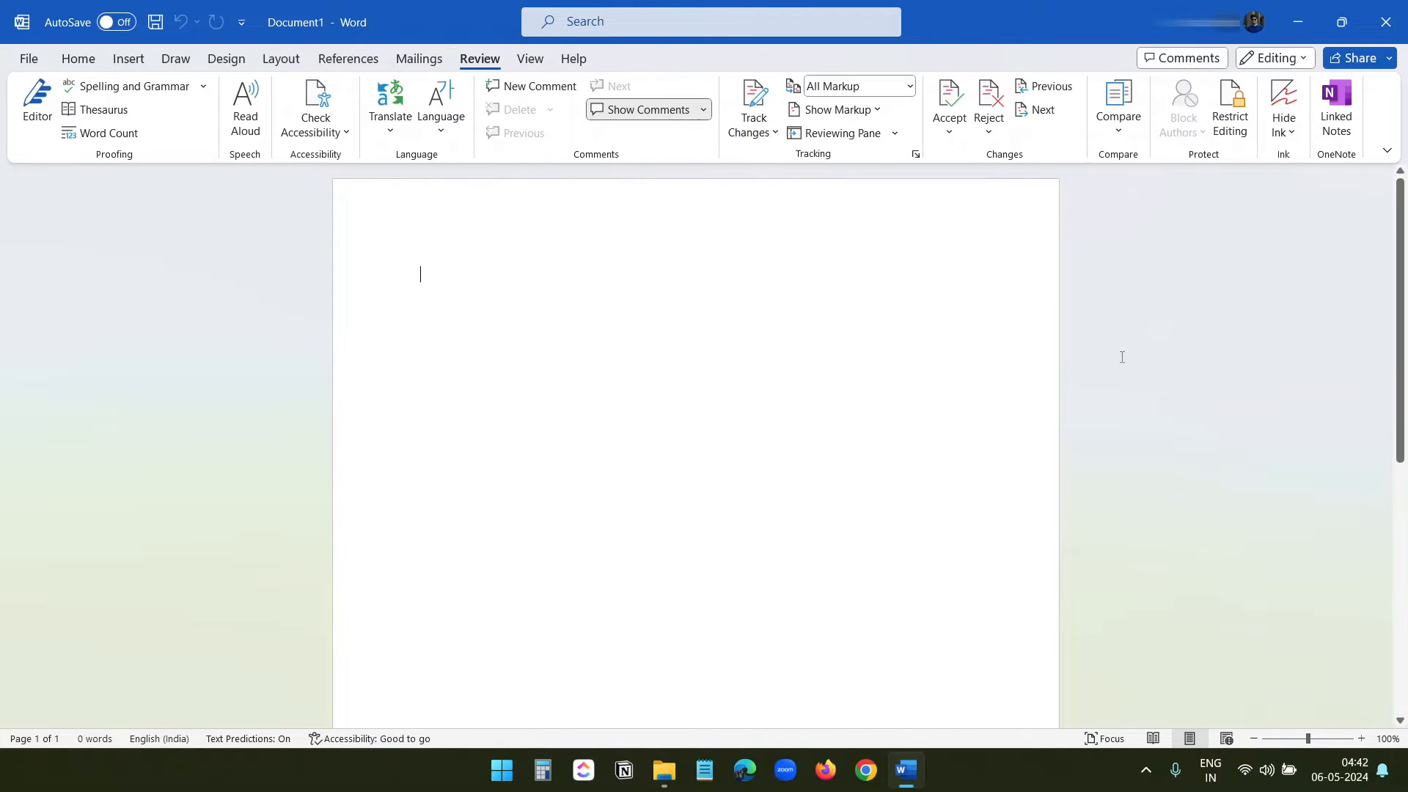
mouse_move(1116, 102)
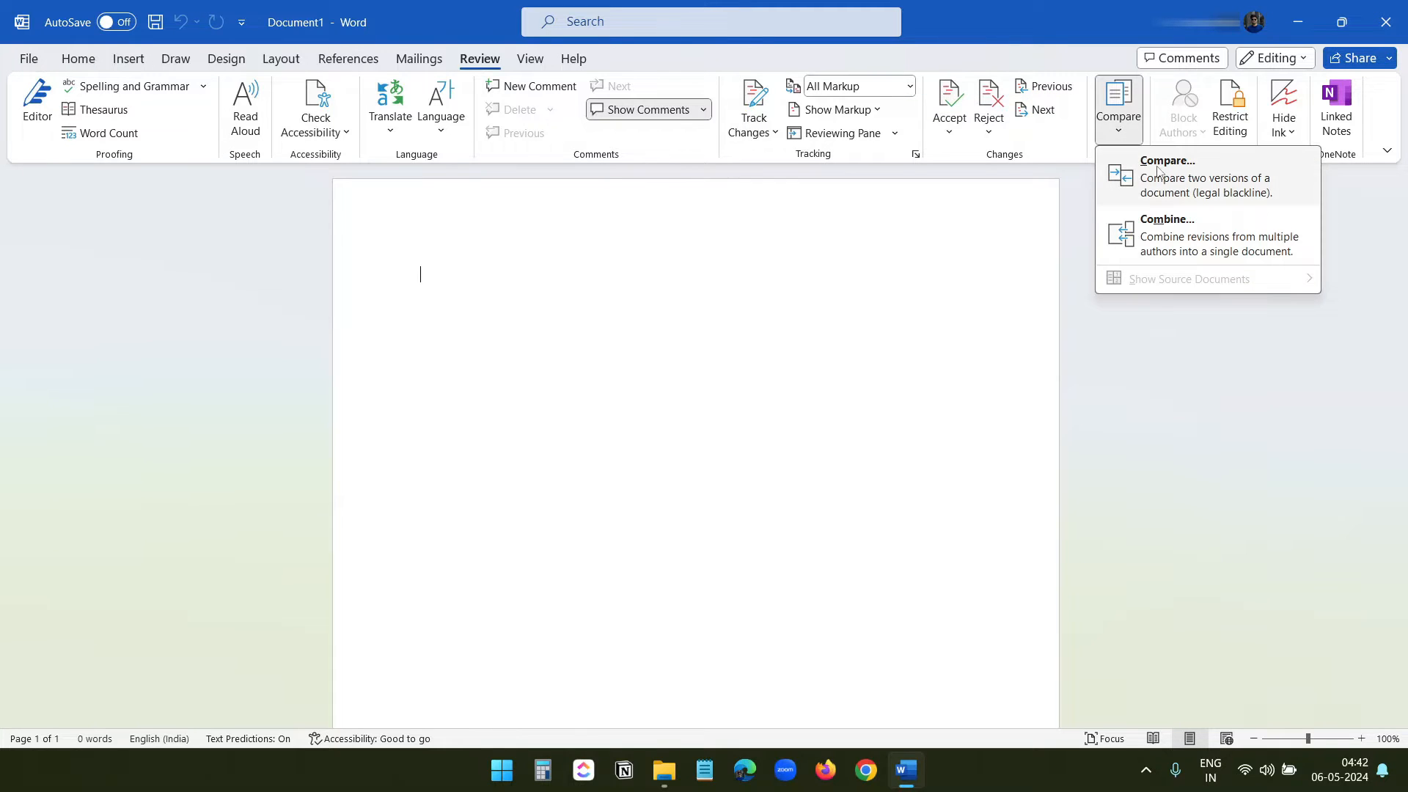
Launch the Compare Documents dialog from the Compare menu.
left_click(1167, 170)
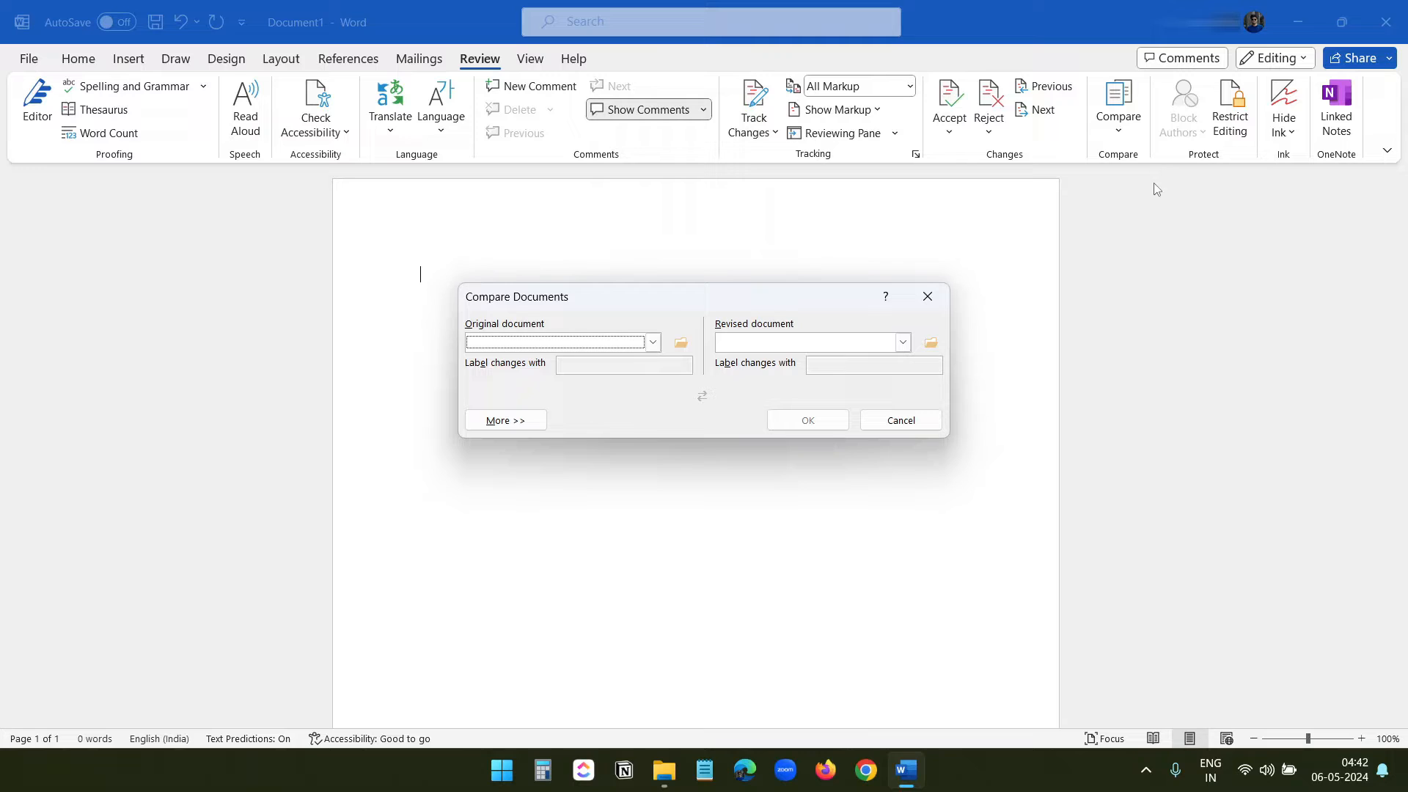
mouse_move(794, 310)
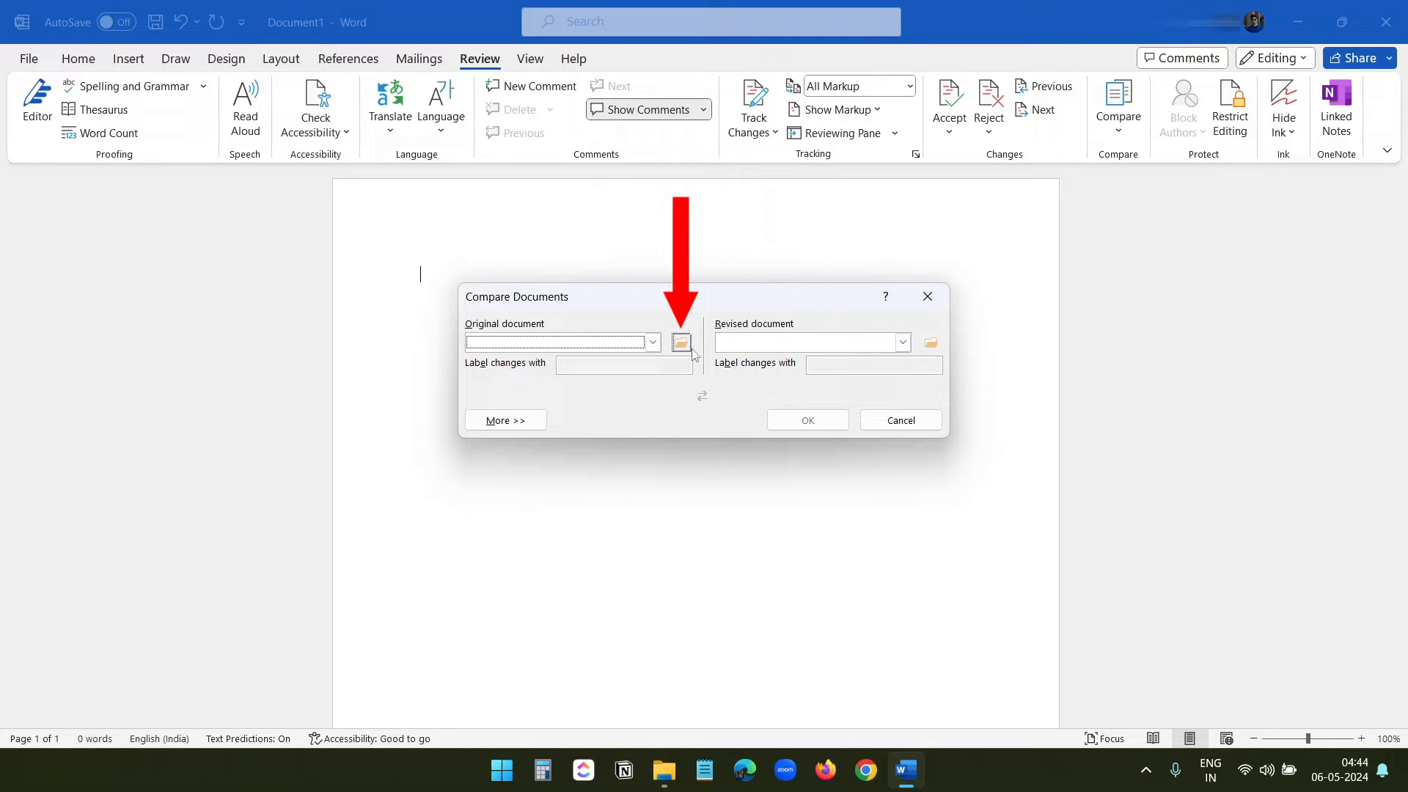
Load Grocery Store as the original and Grocery Store -Reviewed as the revised document.
left_click(680, 341)
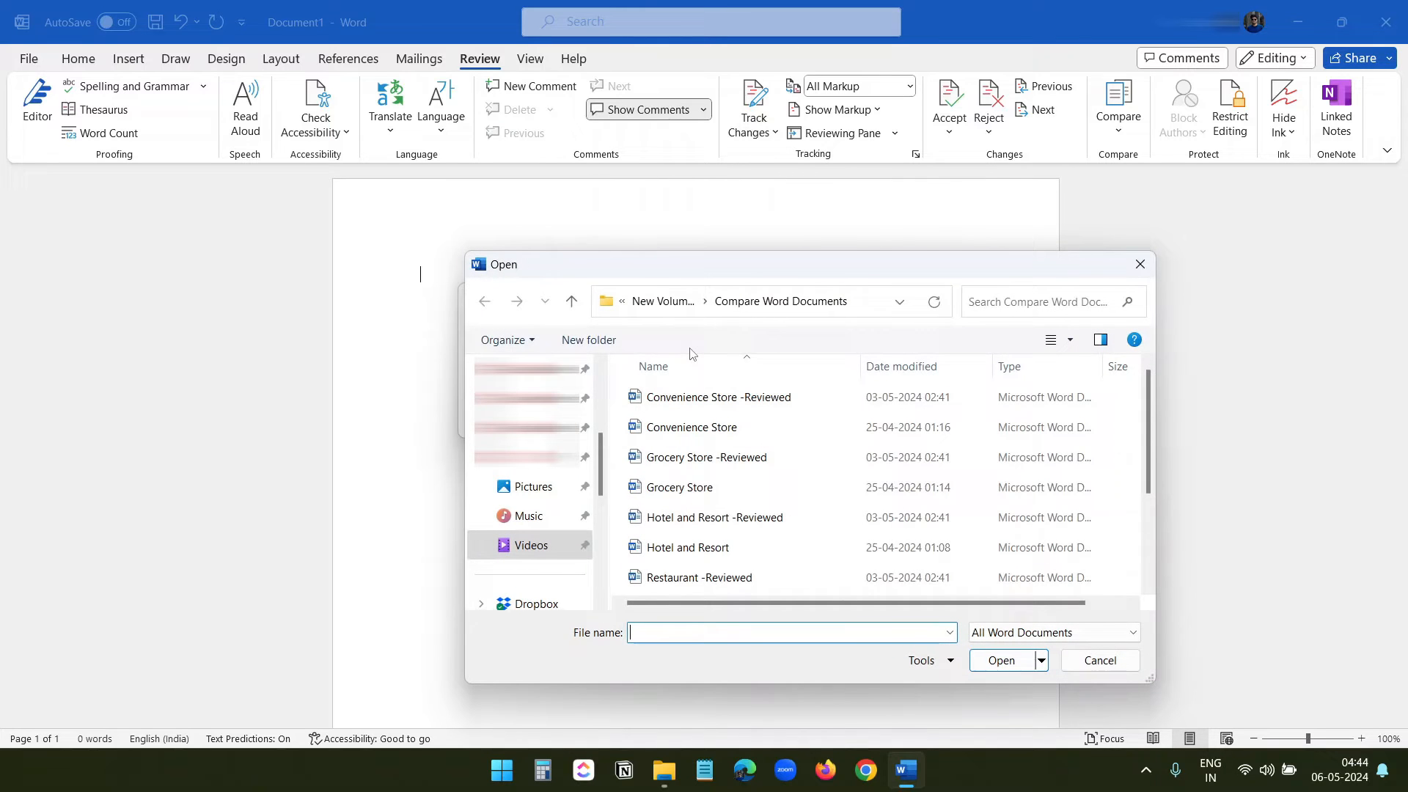
left_click(679, 487)
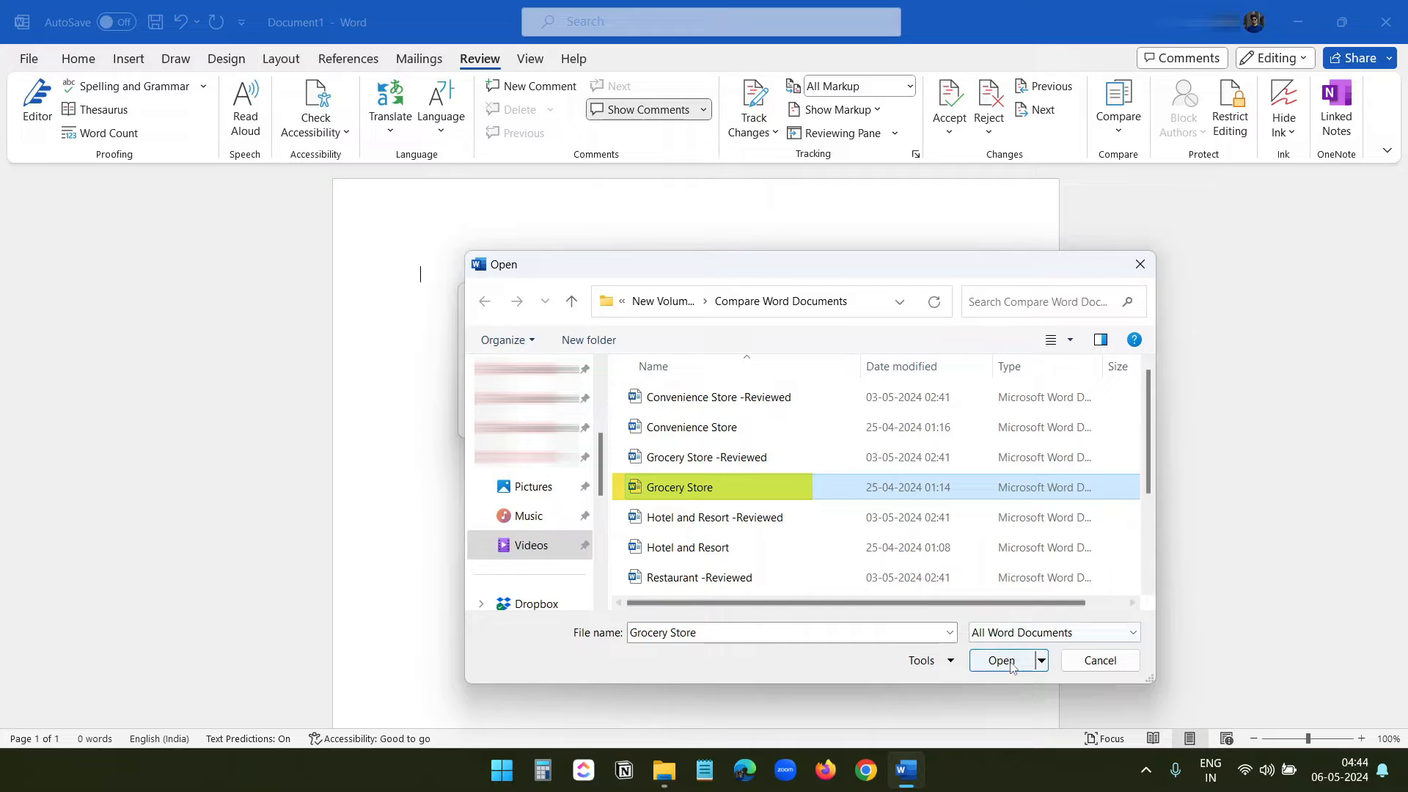
left_click(999, 659)
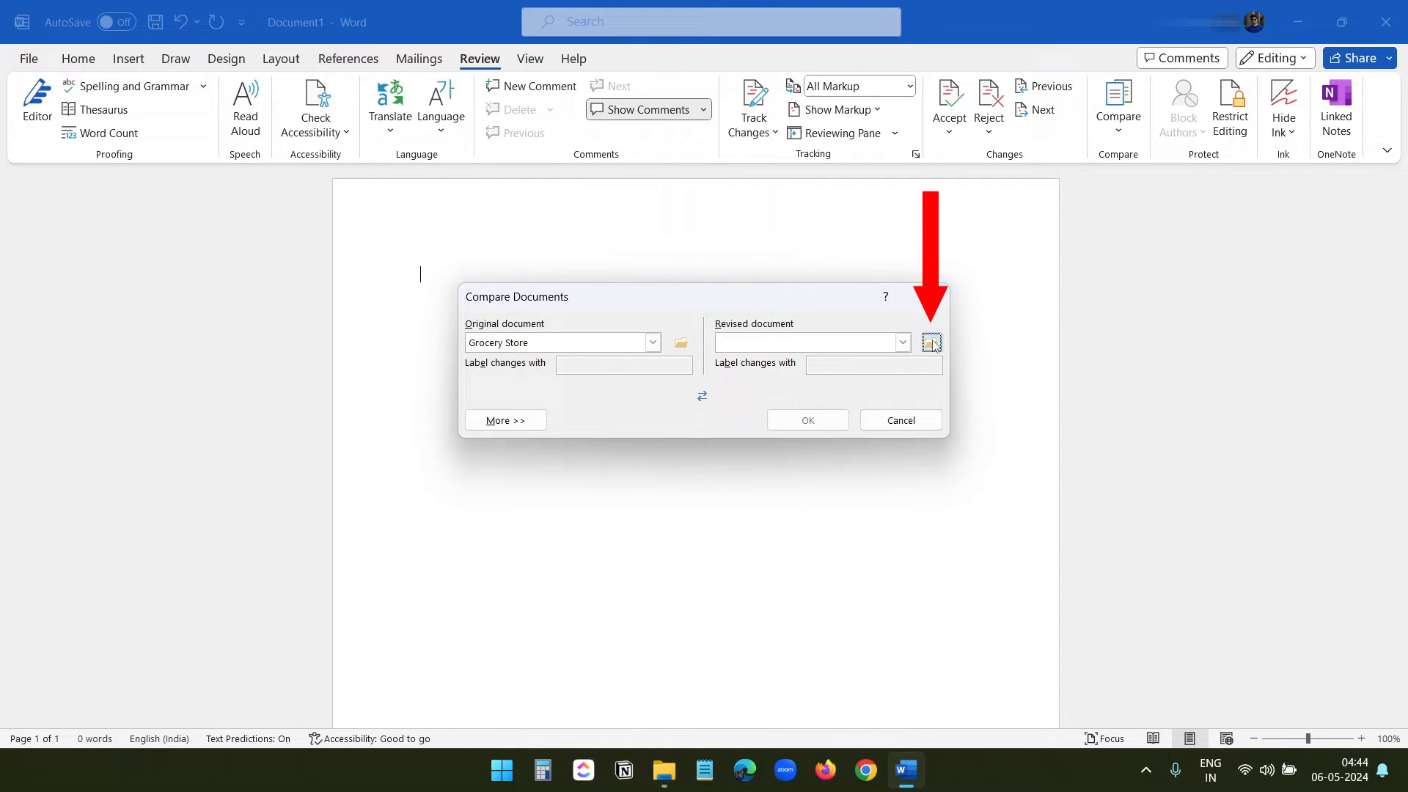
left_click(929, 342)
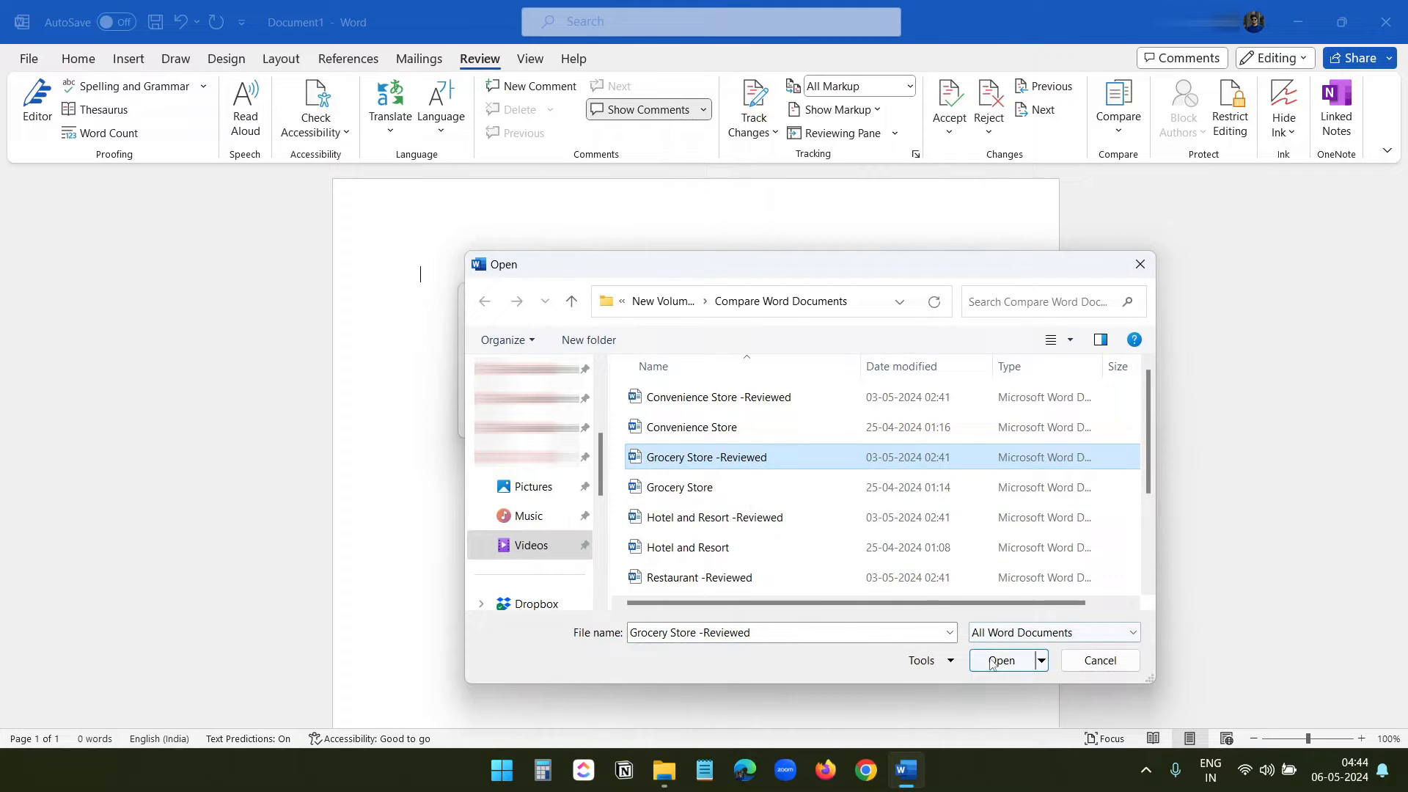
left_click(1002, 660)
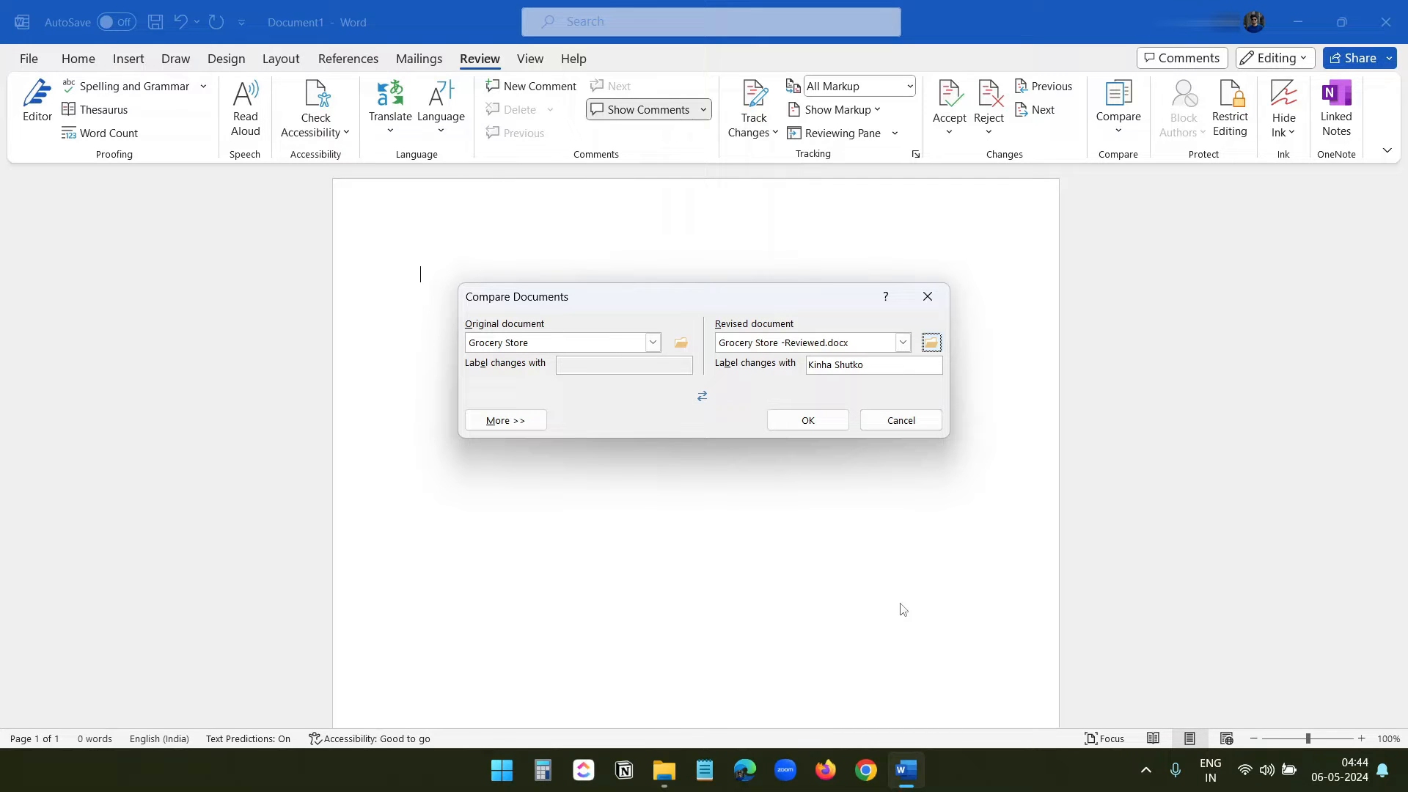
mouse_move(834, 491)
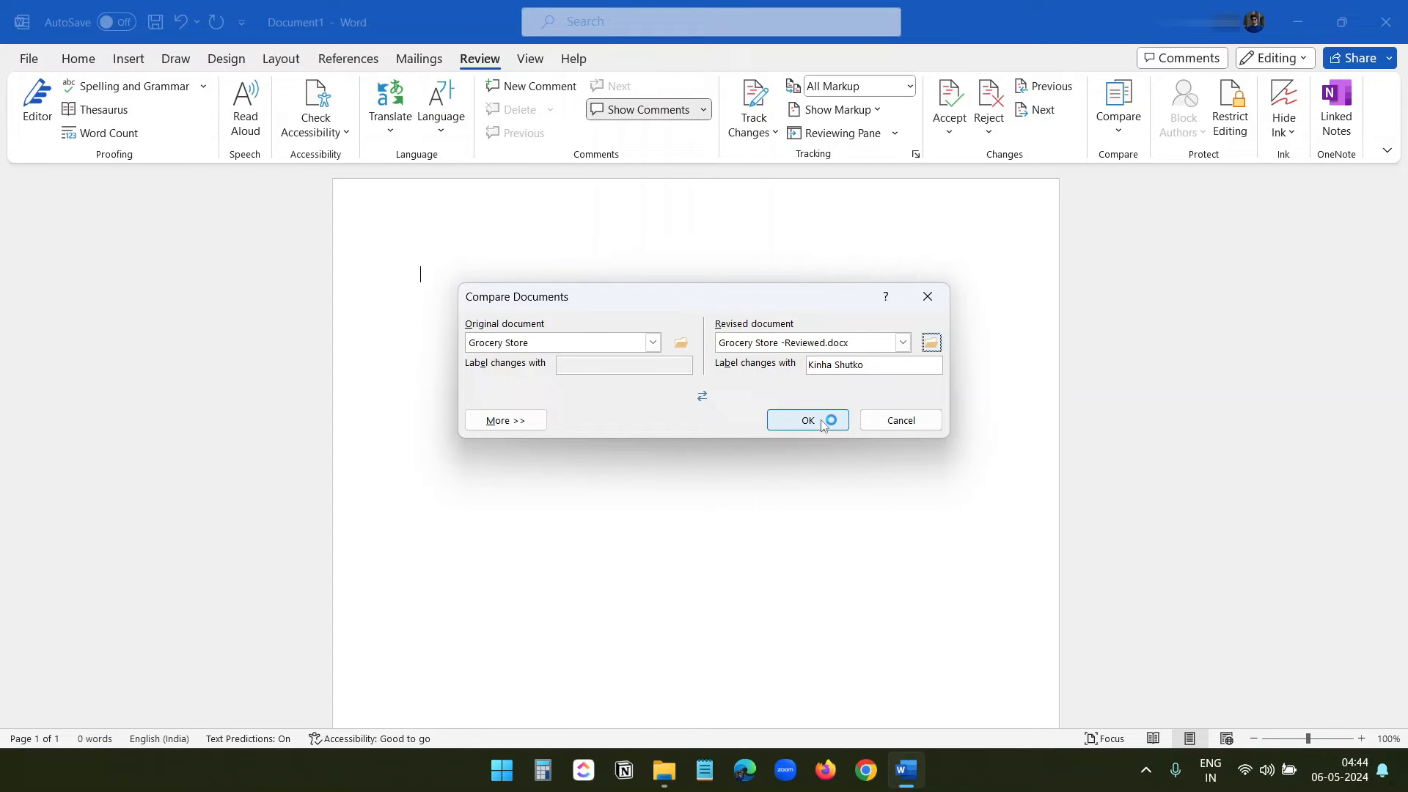
Run the Grocery Store comparison and scroll through the marked-up result with its 18 revisions.
left_click(807, 419)
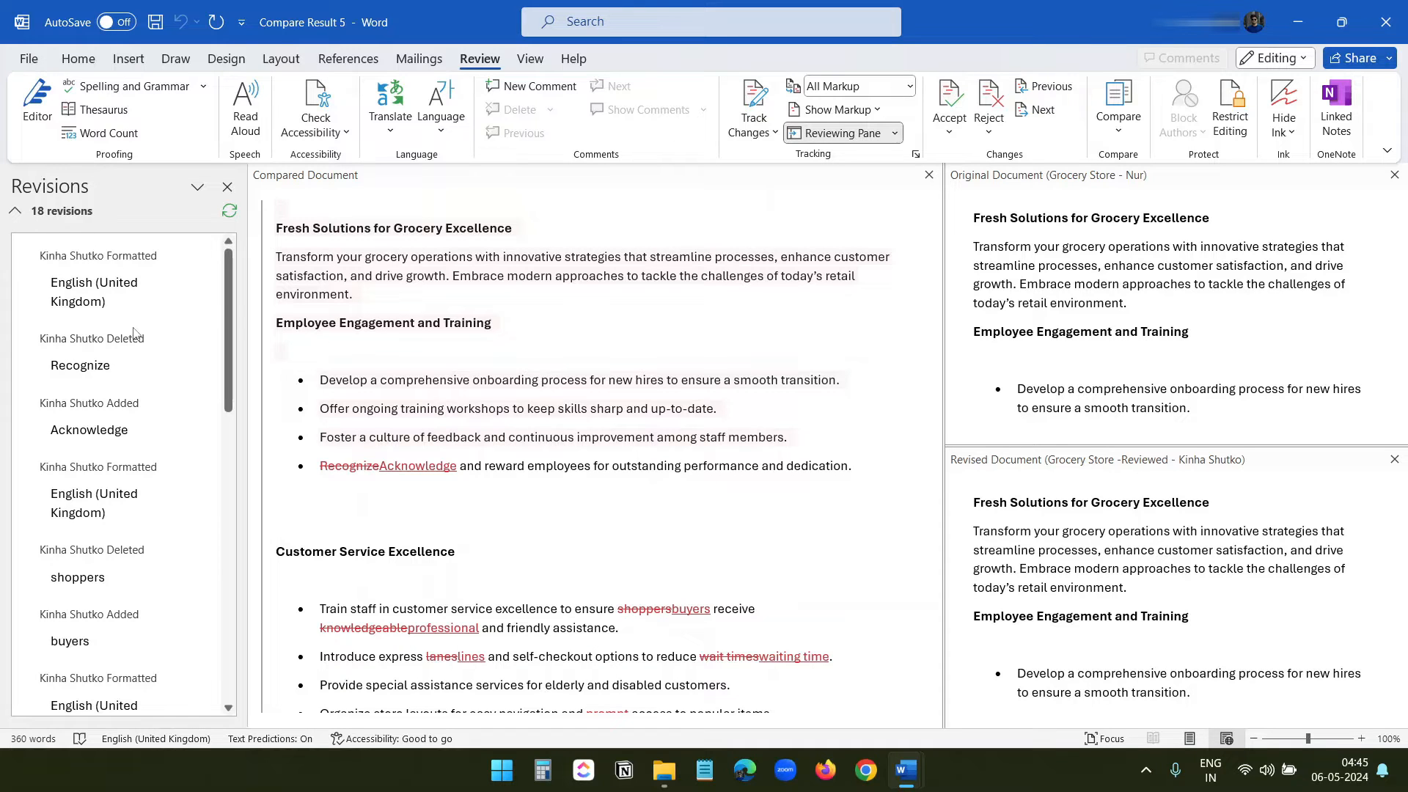
scroll("down", 3)
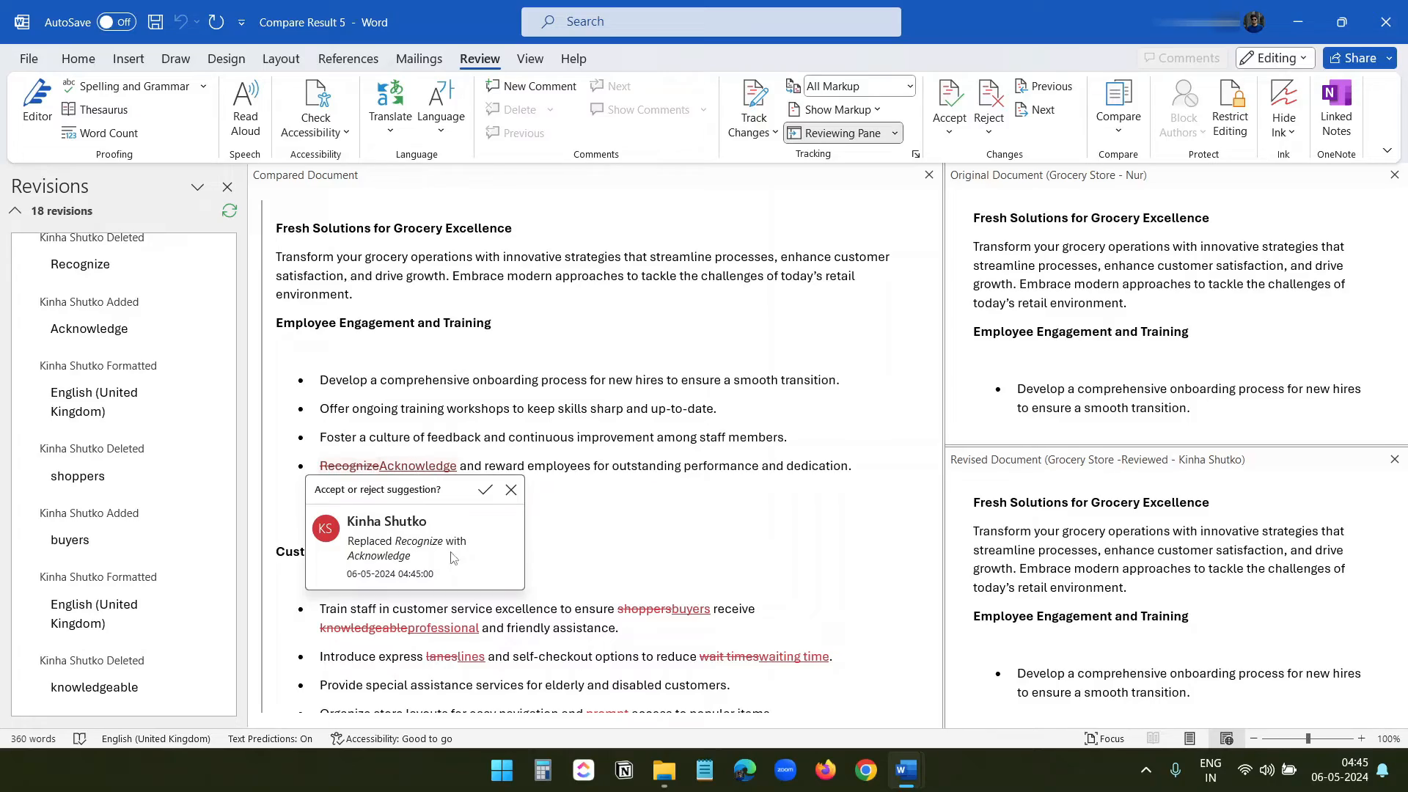
scroll("down", 3)
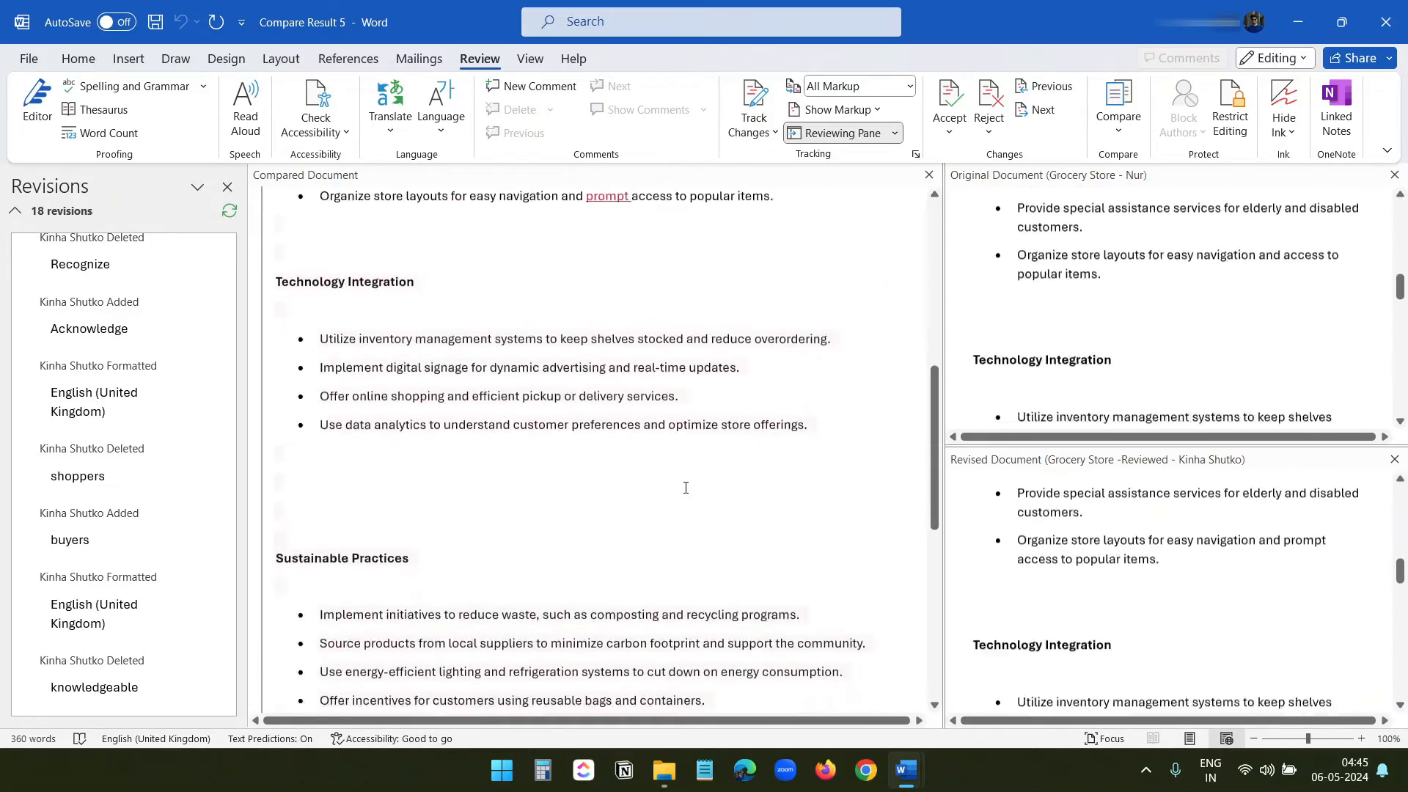
scroll("down", 3)
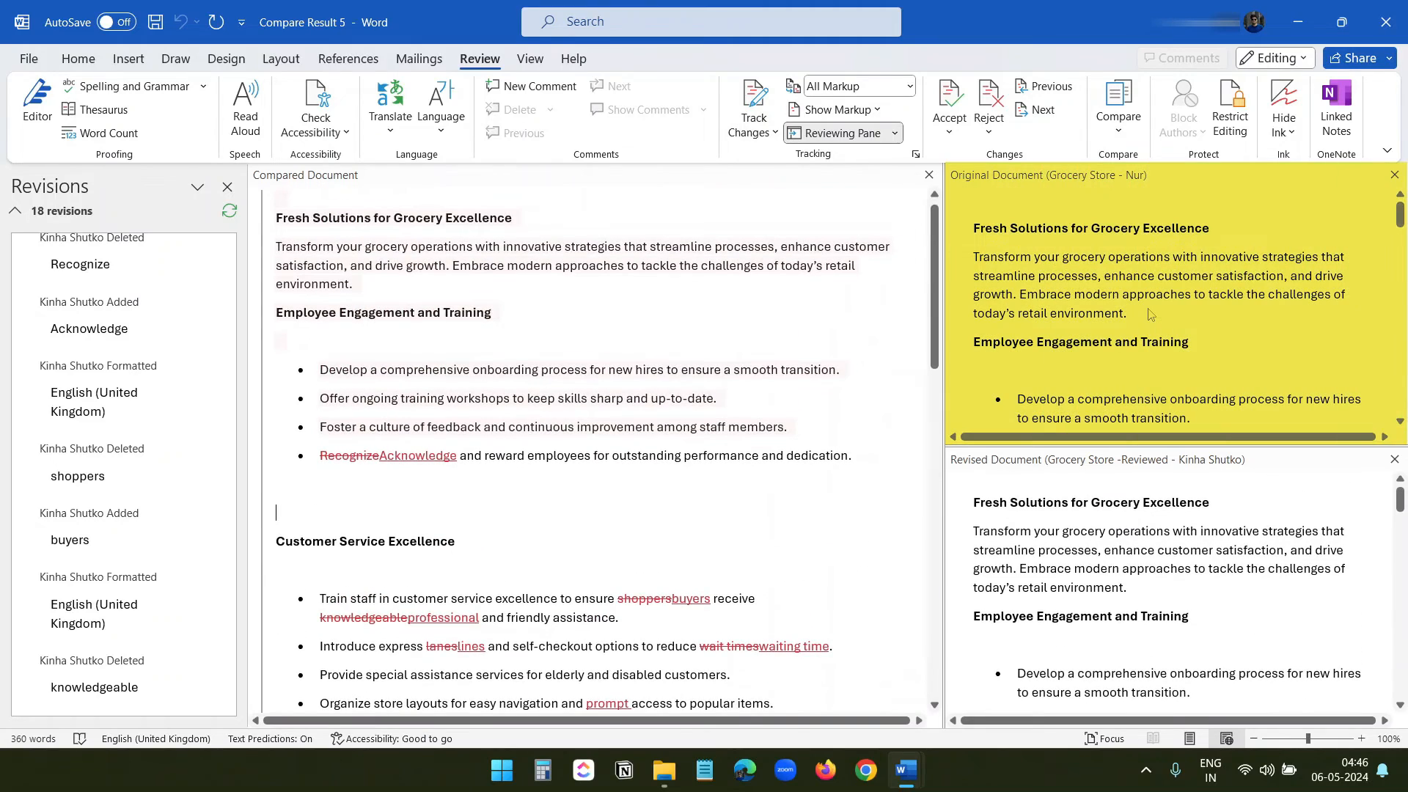
Scroll through the revised document pane to review its changes.
left_click(1161, 518)
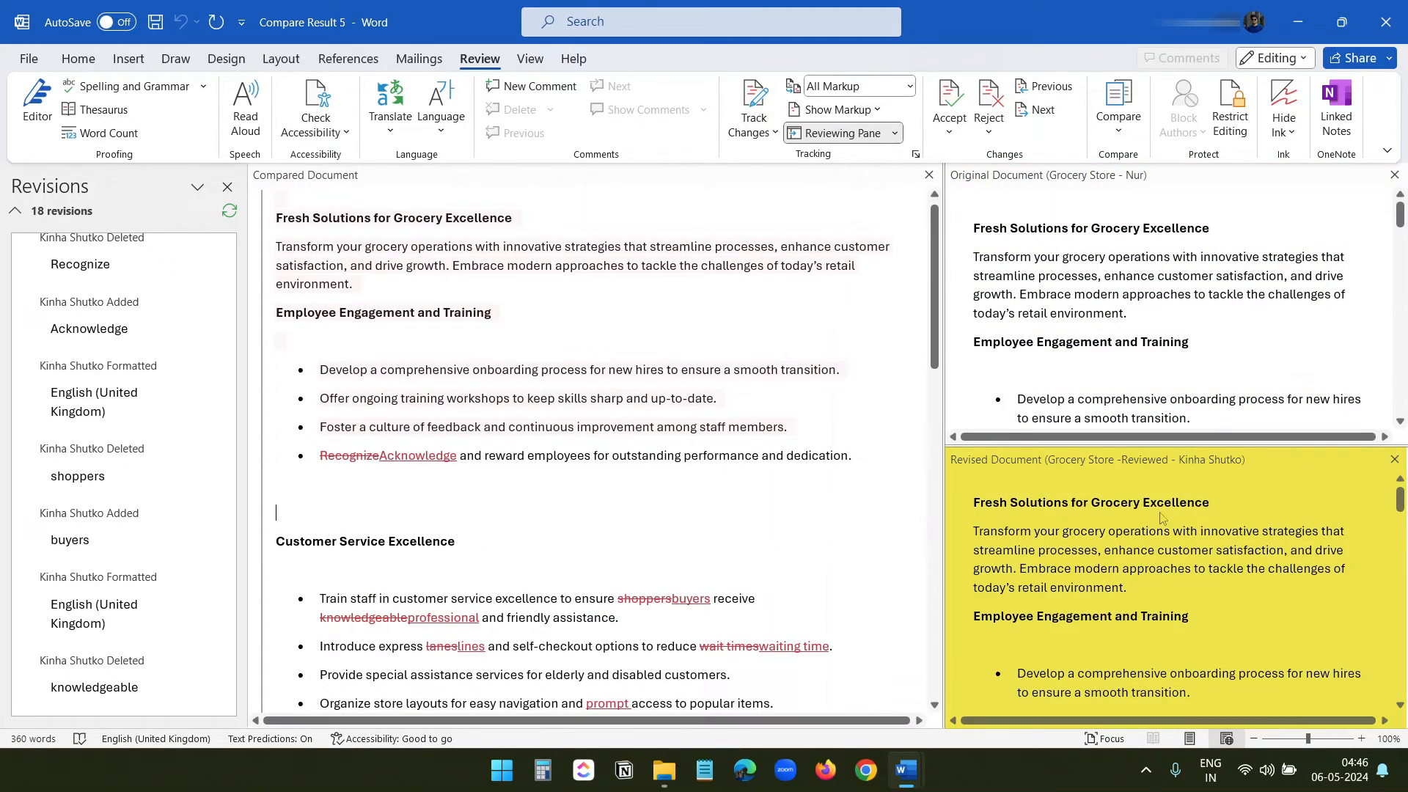
scroll("down", 3)
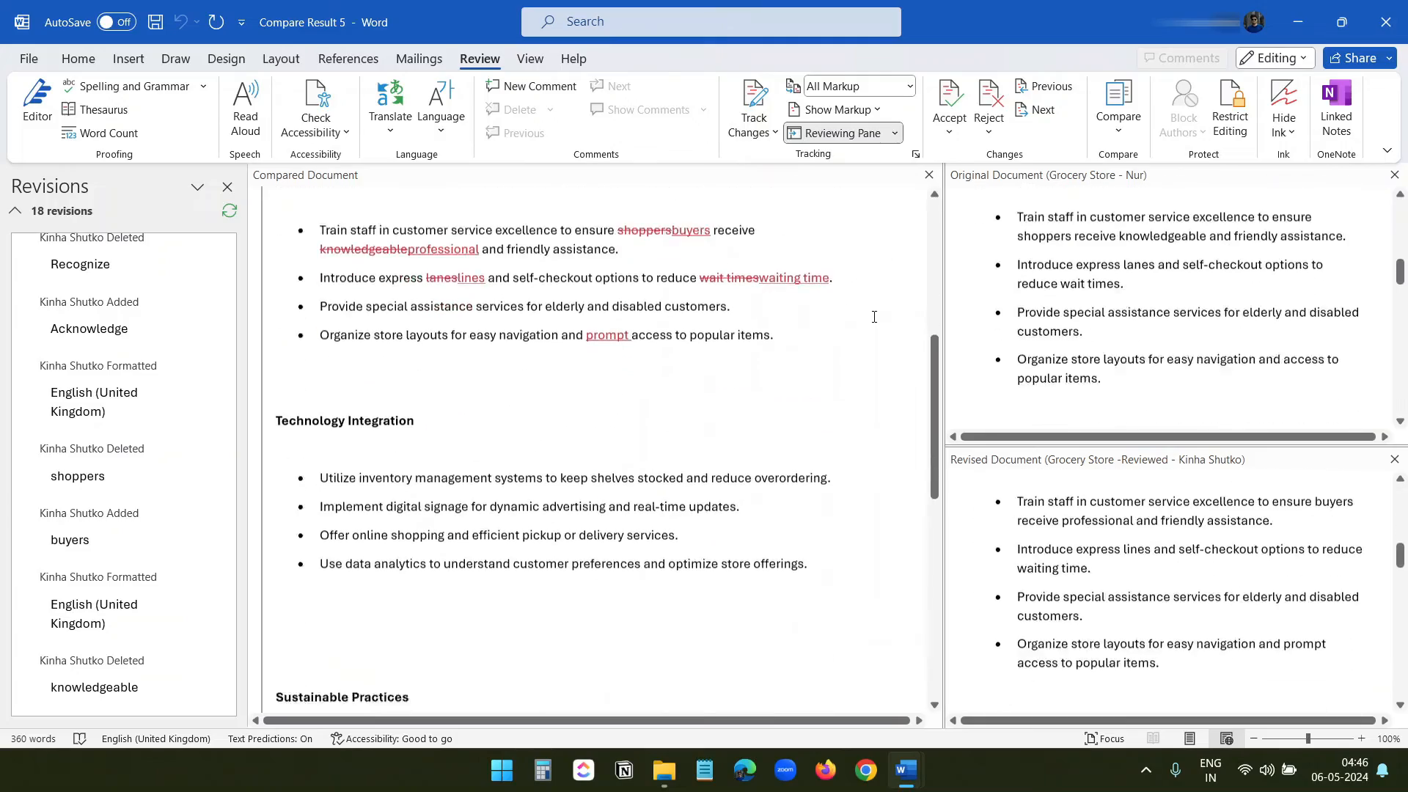
scroll("down", 3)
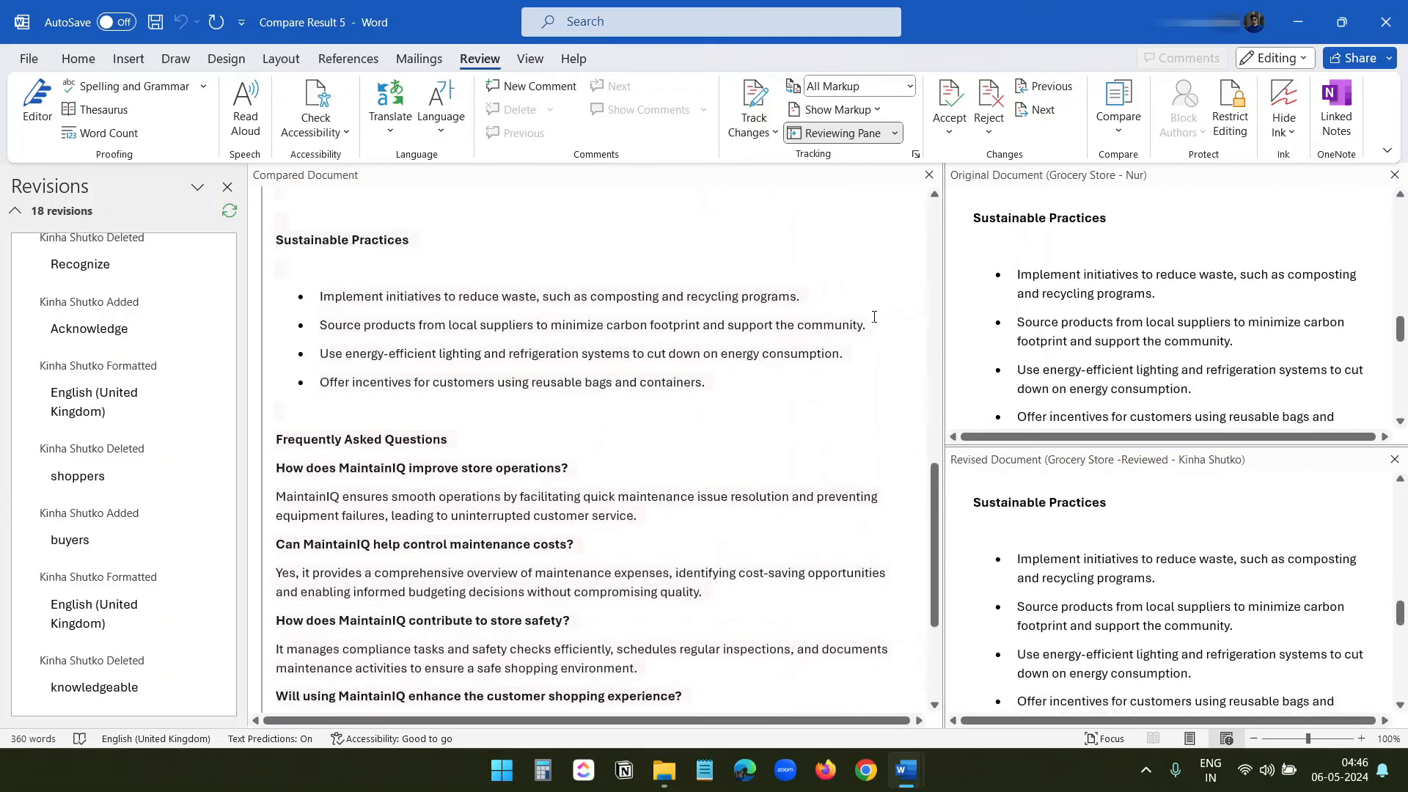
scroll("up", 3)
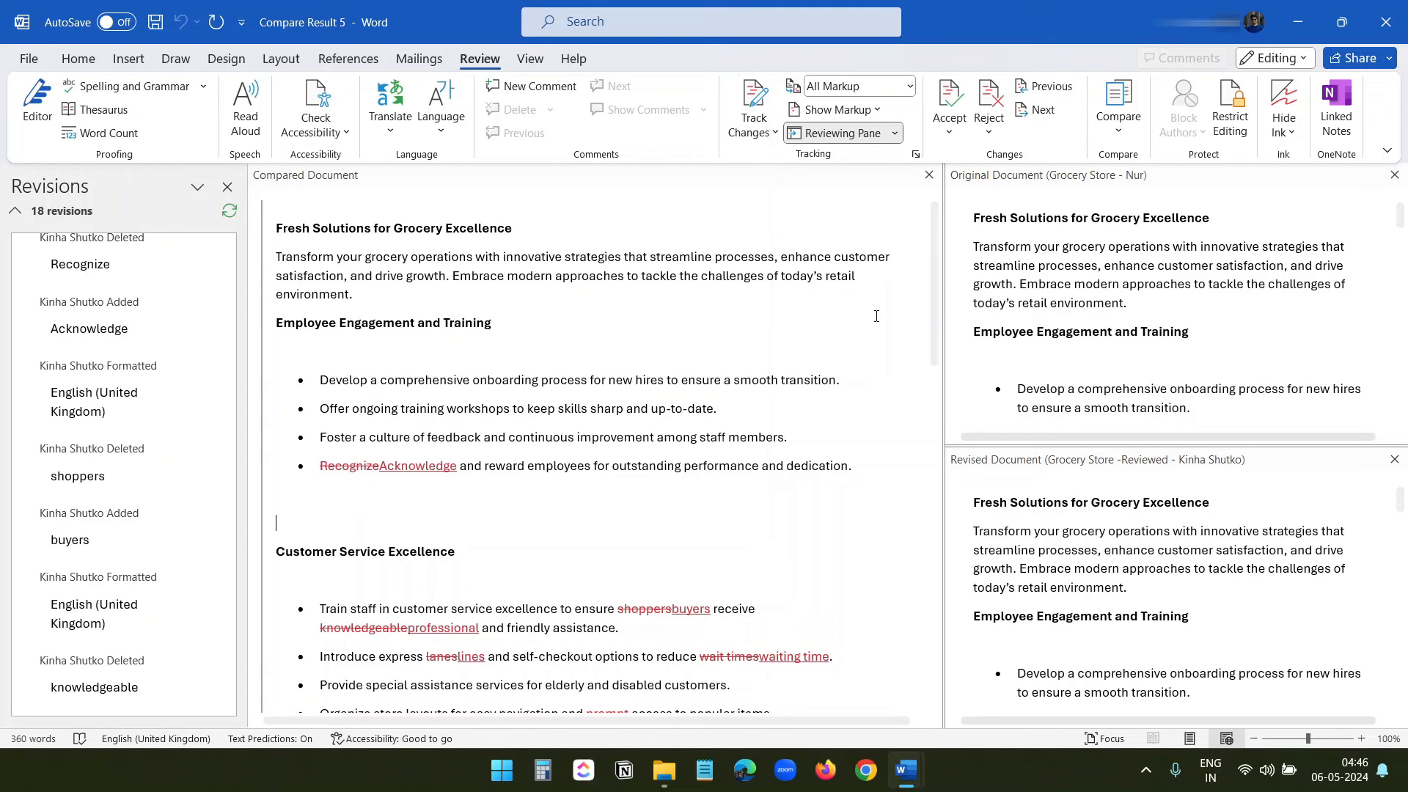
mouse_move(1390, 22)
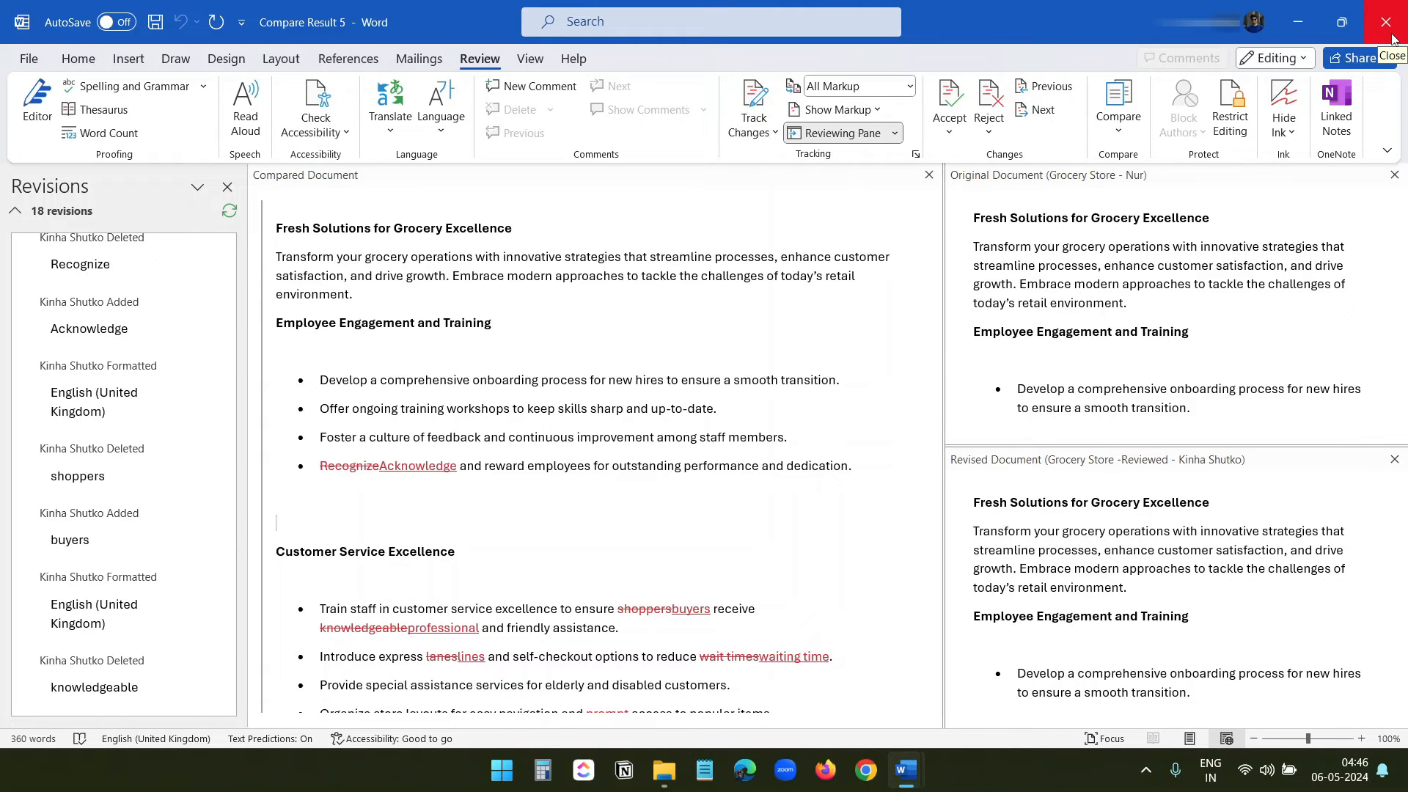
Close the Grocery Store result and compare Convenience Store with Convenience Store -Reviewed, listing 4 revisions.
left_click(1390, 22)
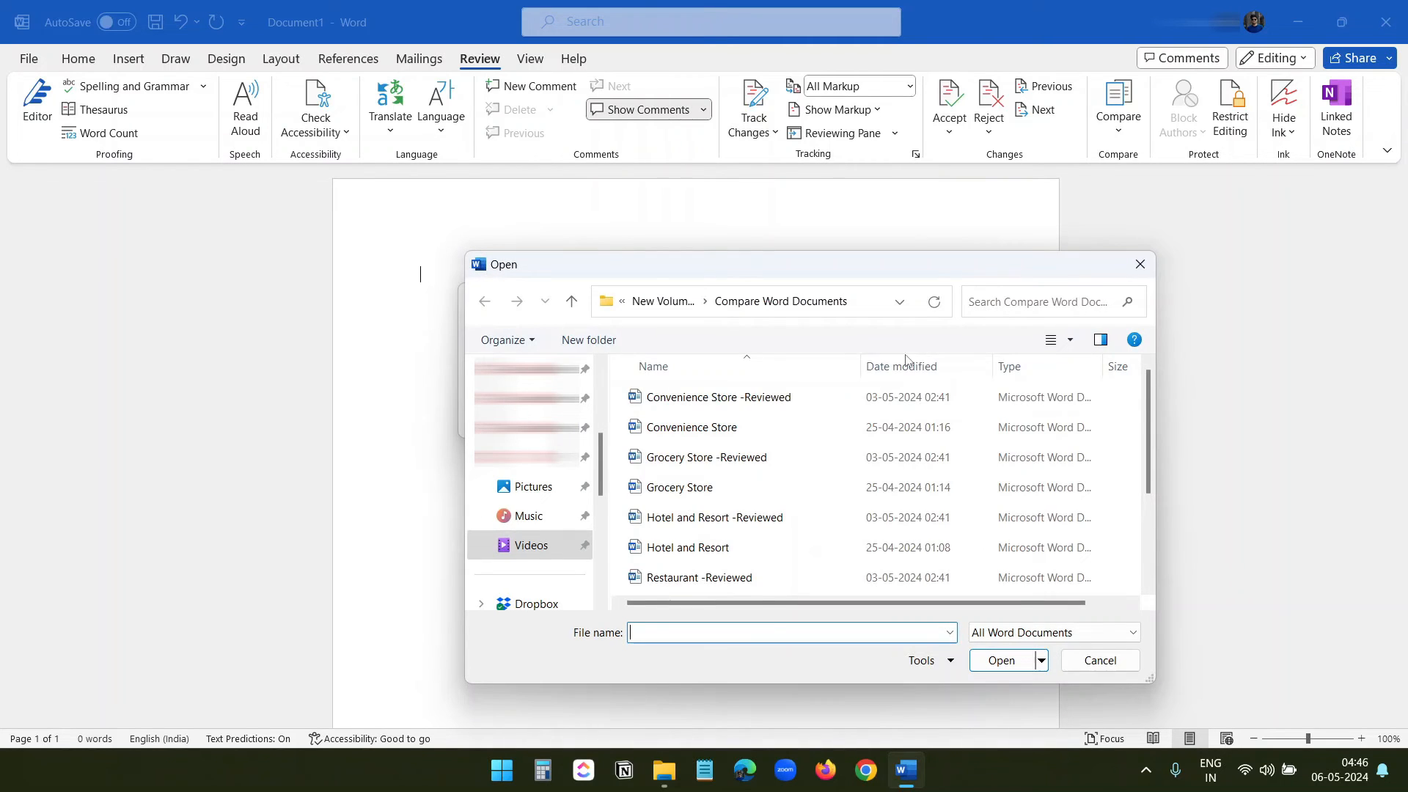
left_click(998, 660)
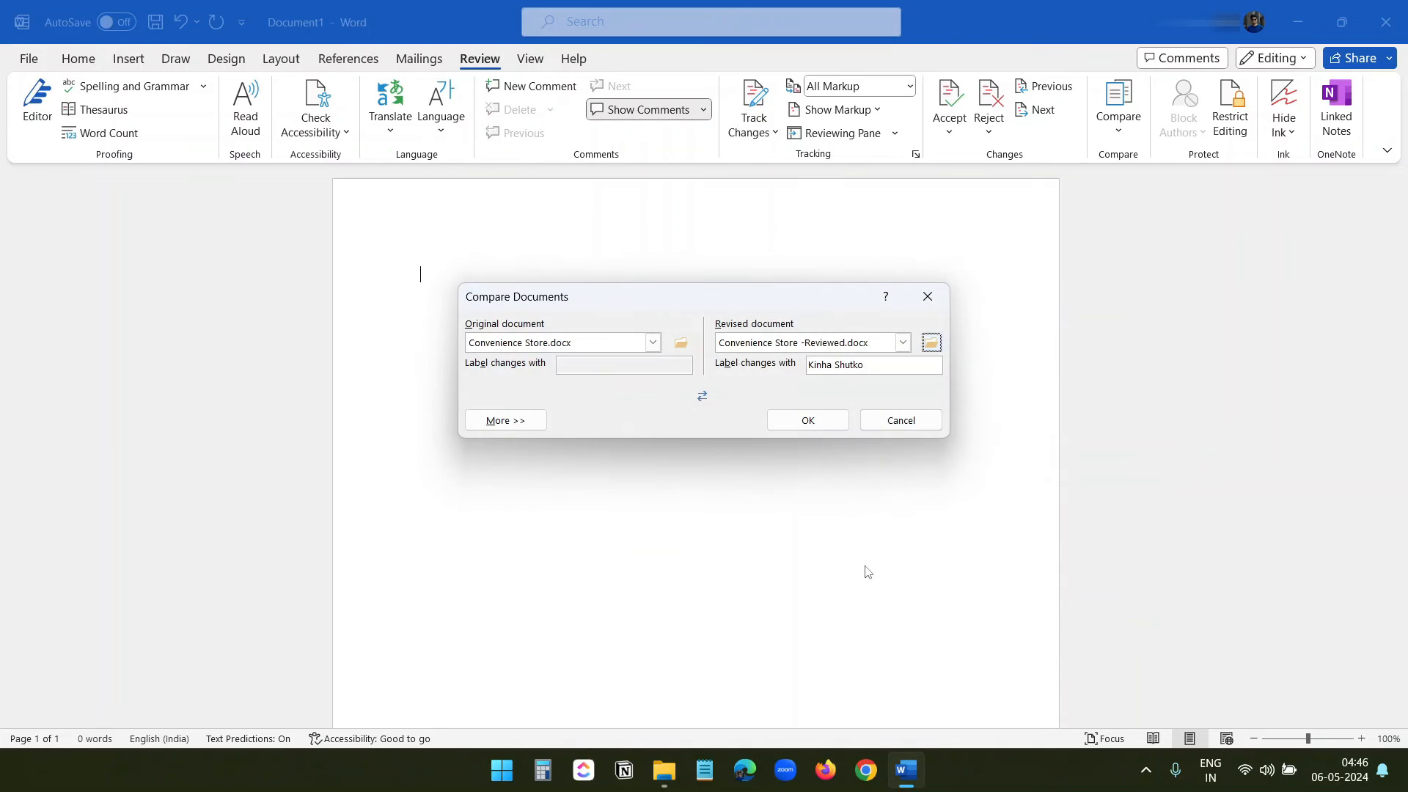
left_click(805, 419)
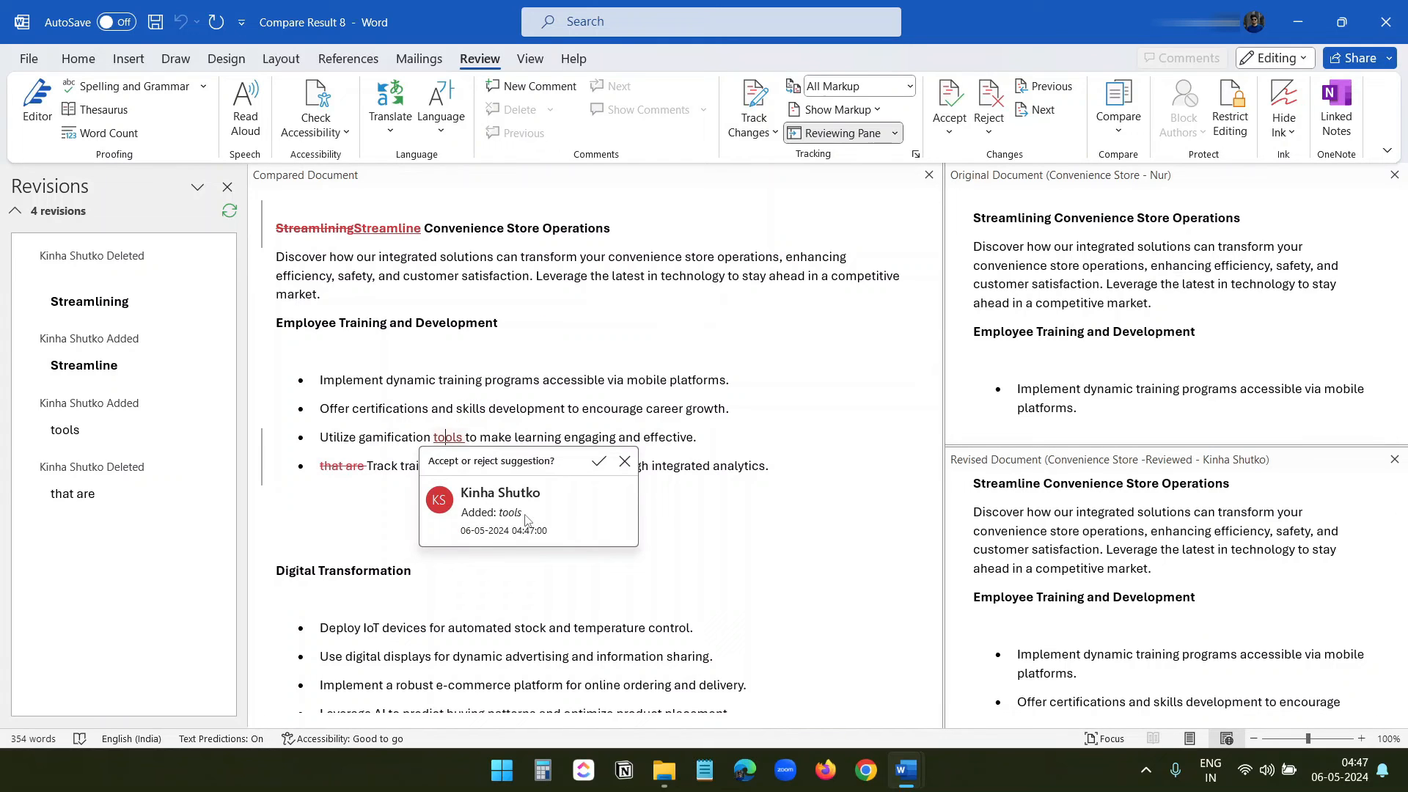
left_click(607, 452)
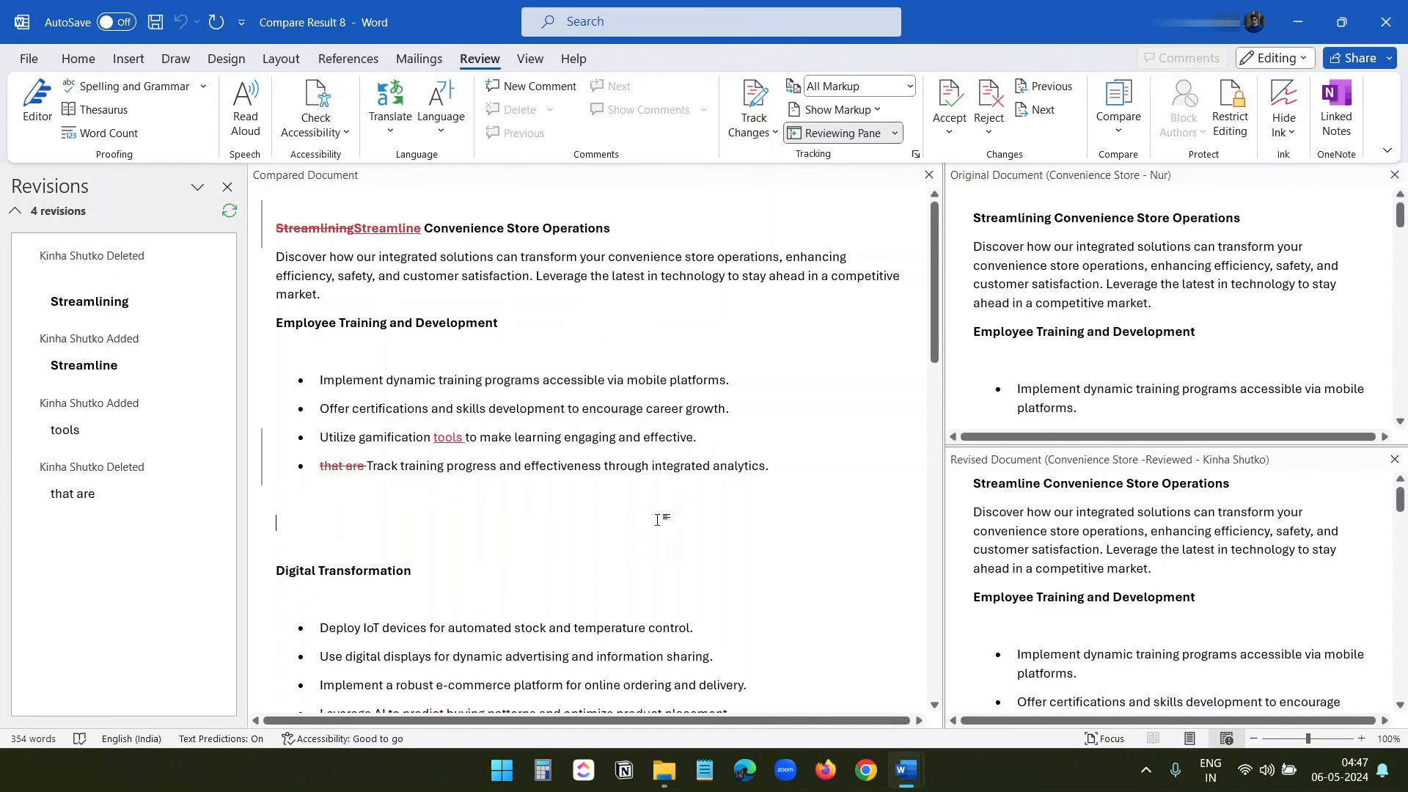
scroll("down", 3)
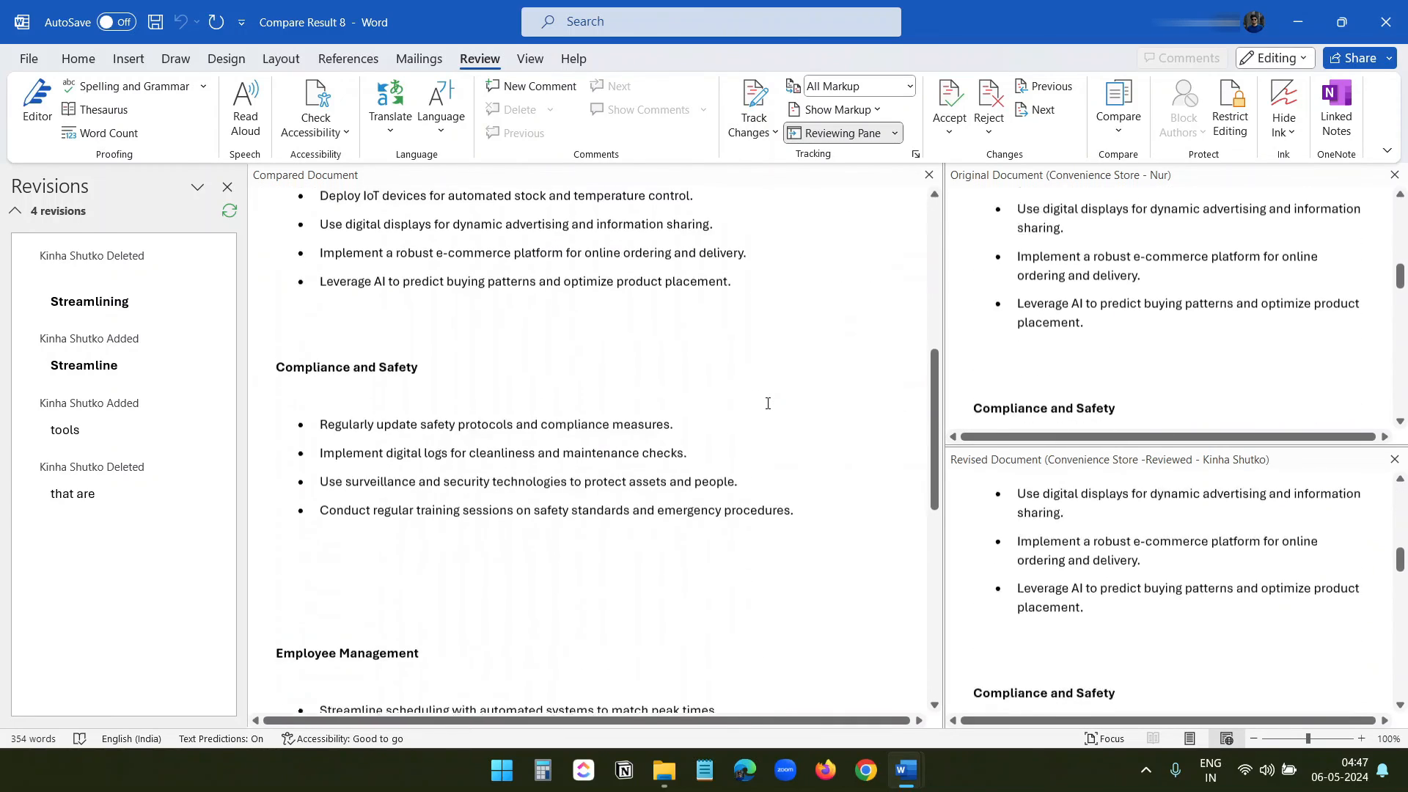